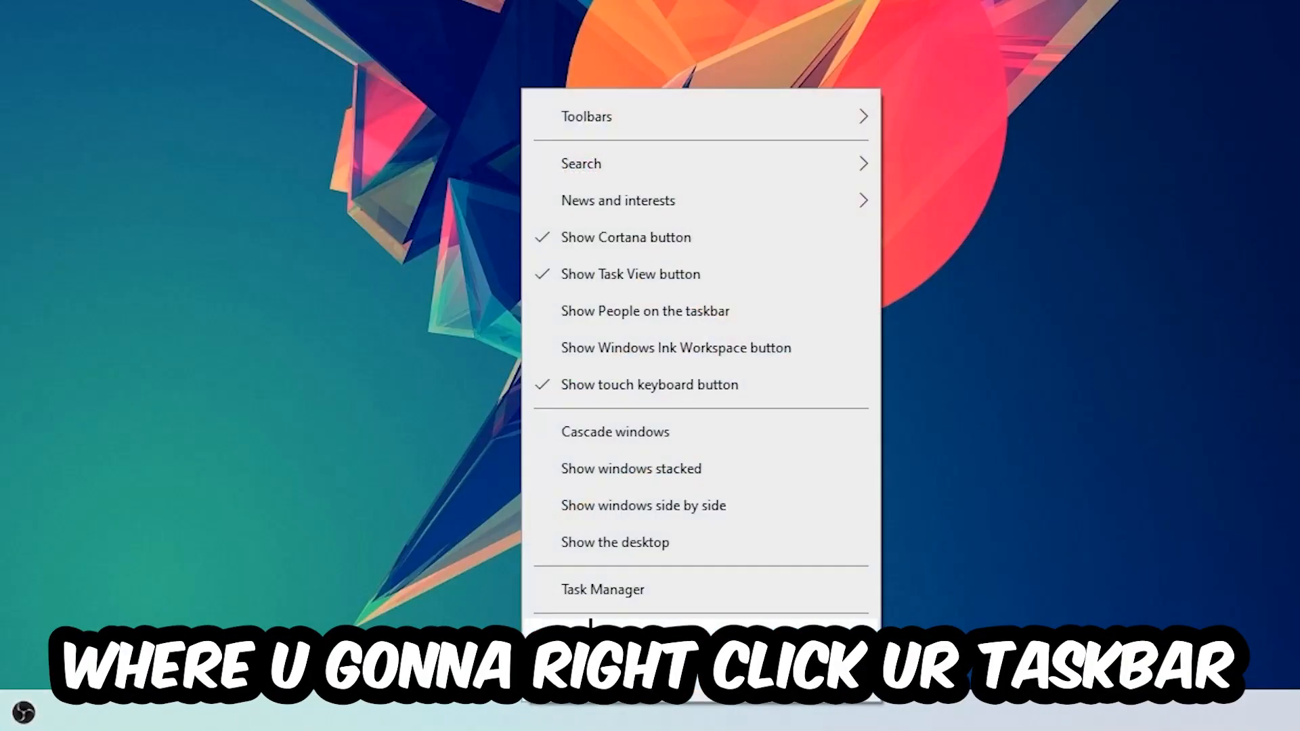
- Bring up Task Manager from the taskbar and maximize it to see all running processes
left_click(602, 589)
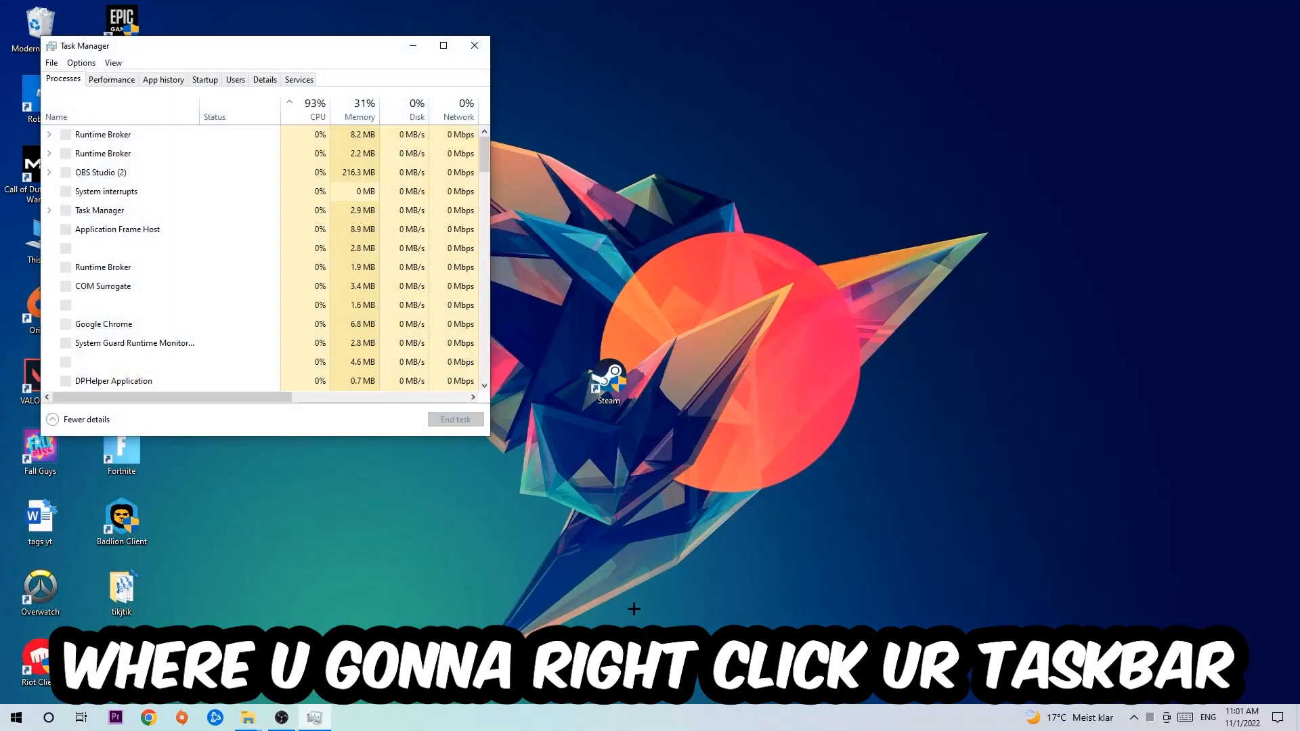
left_click(443, 45)
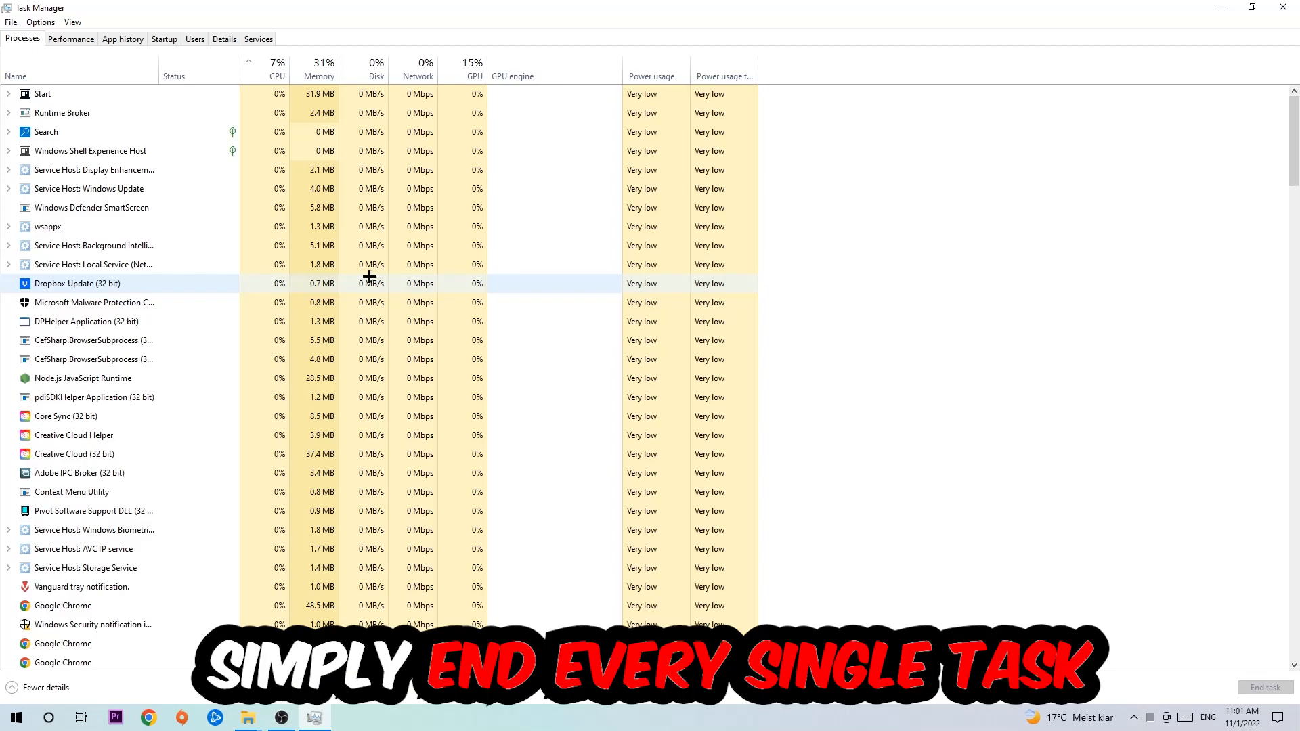
mouse_move(321, 264)
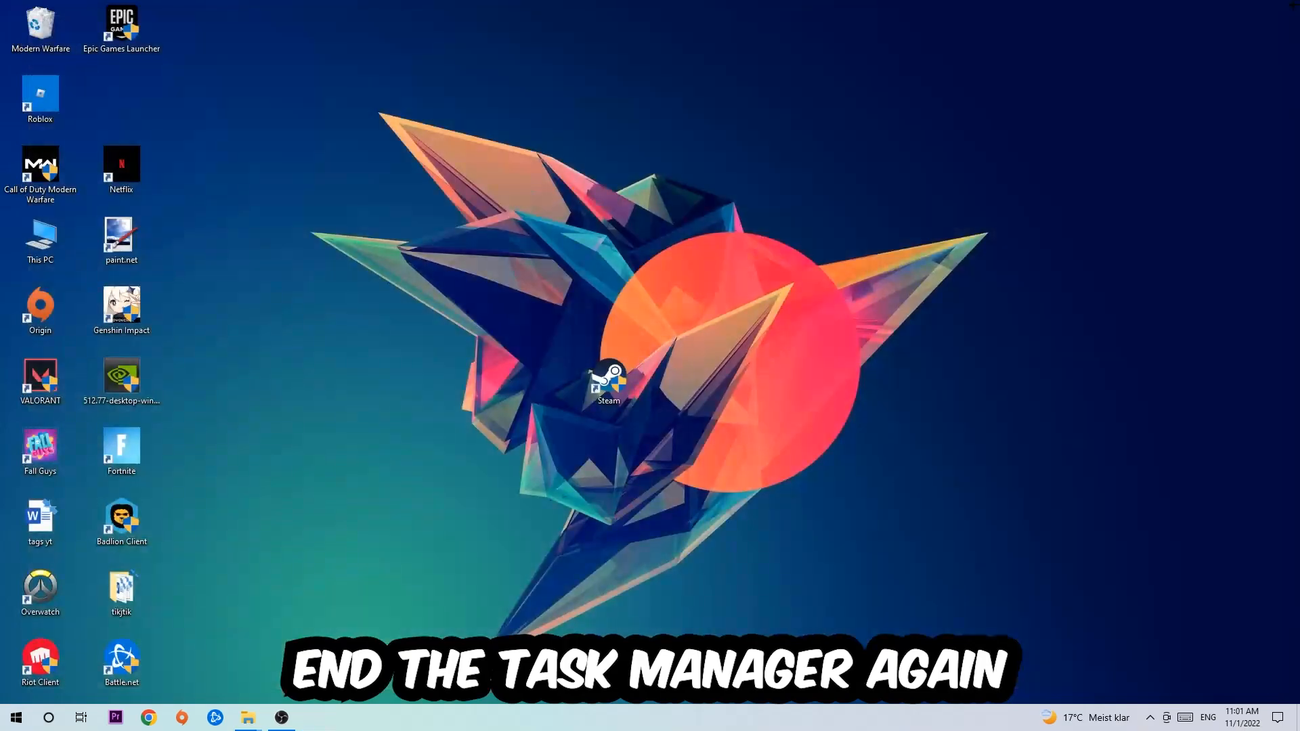
mouse_move(828, 240)
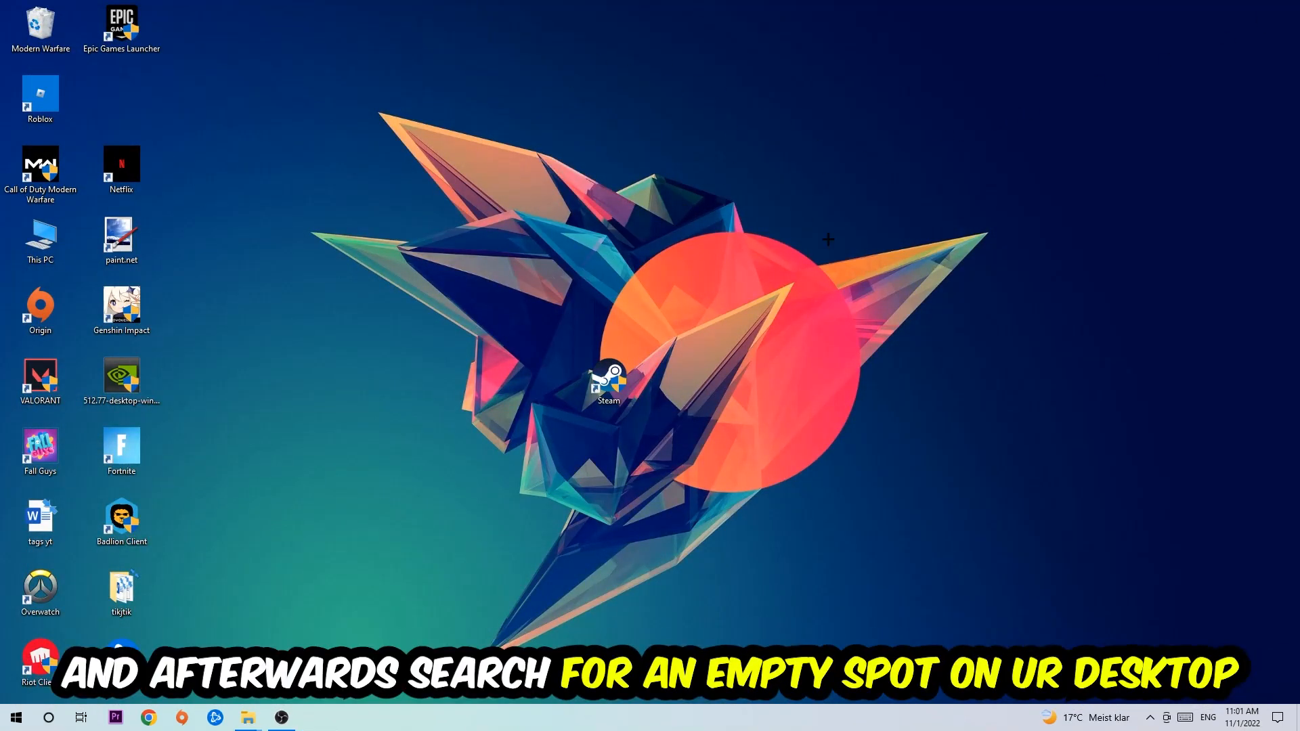
mouse_move(787, 309)
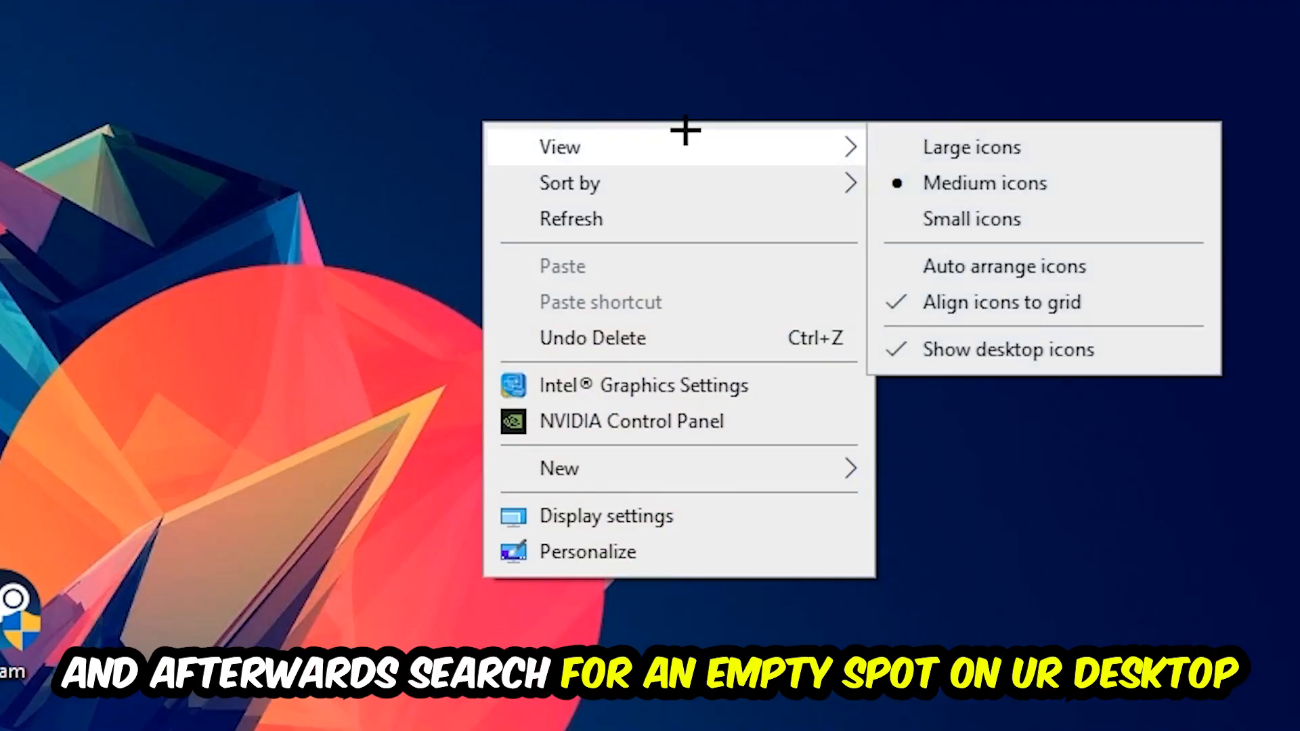
mouse_move(655, 504)
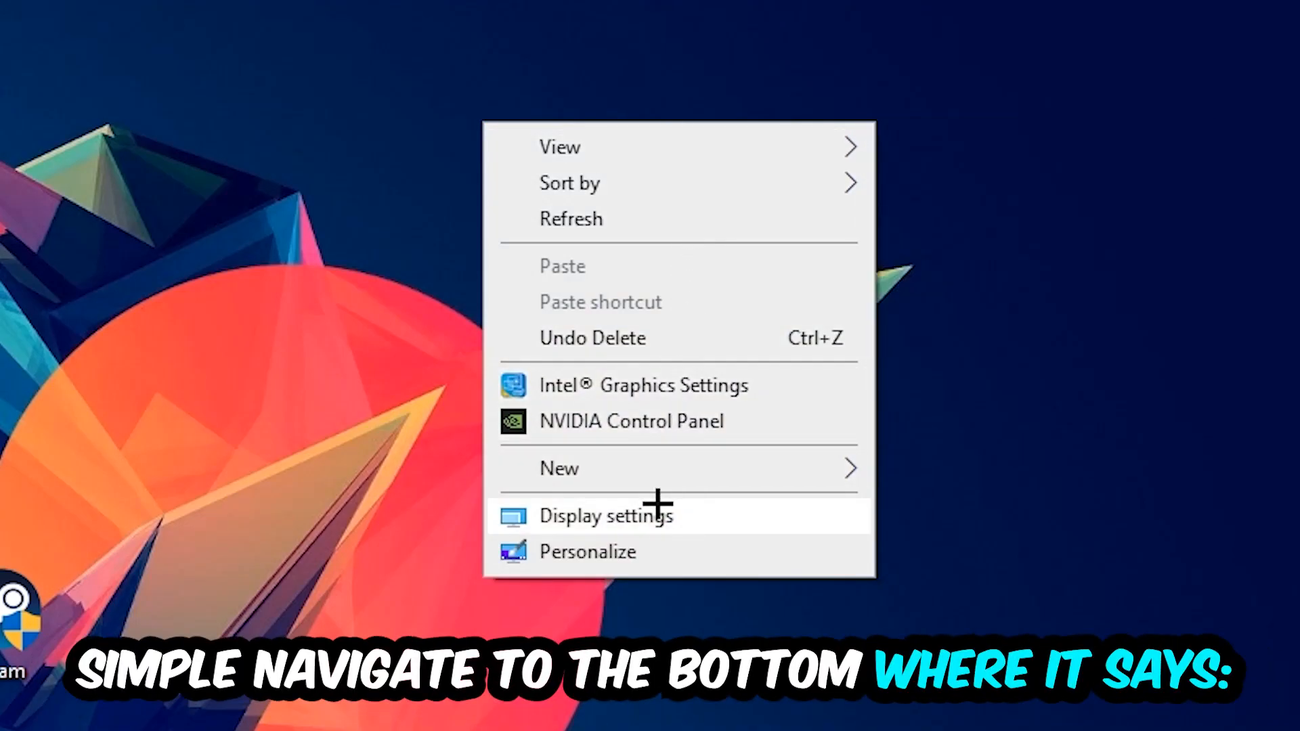
- Choose Display settings from the desktop context menu
left_click(604, 515)
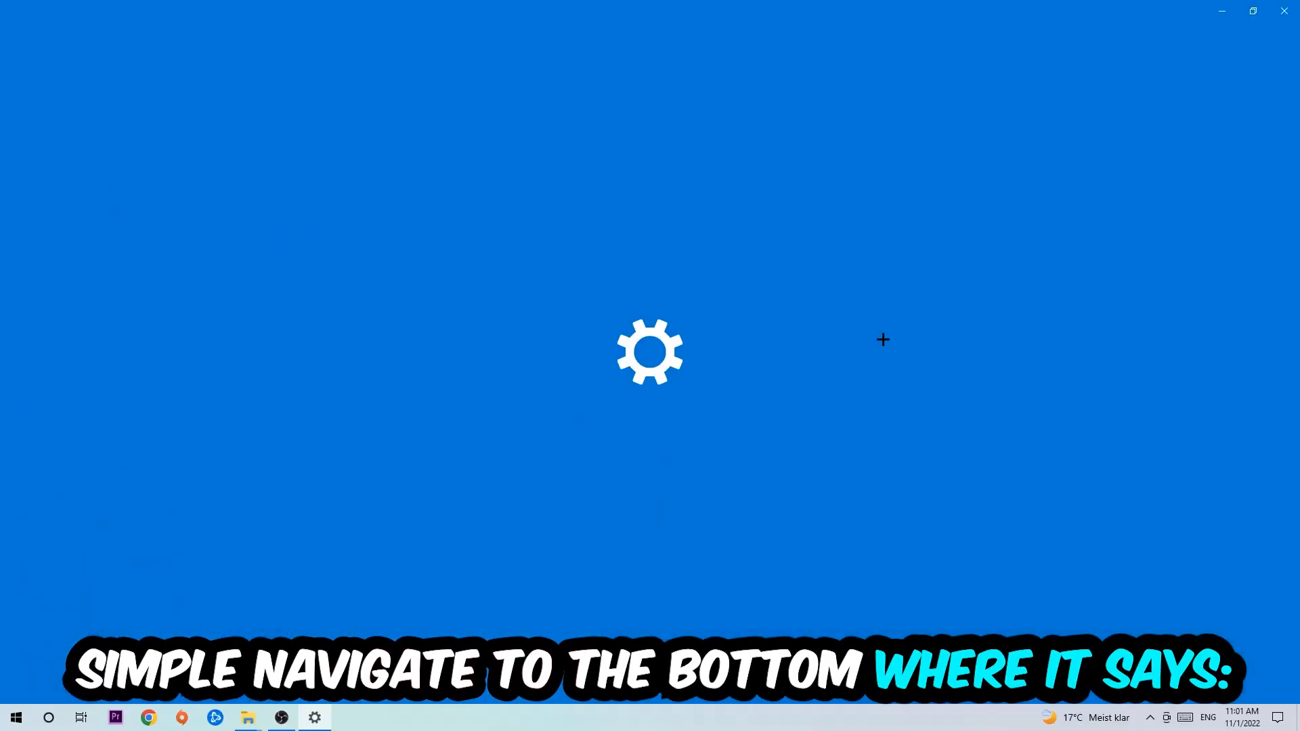
- Confirm the Display page shows 100% scale and 1920 × 1080 resolution, then close Settings
left_click(314, 717)
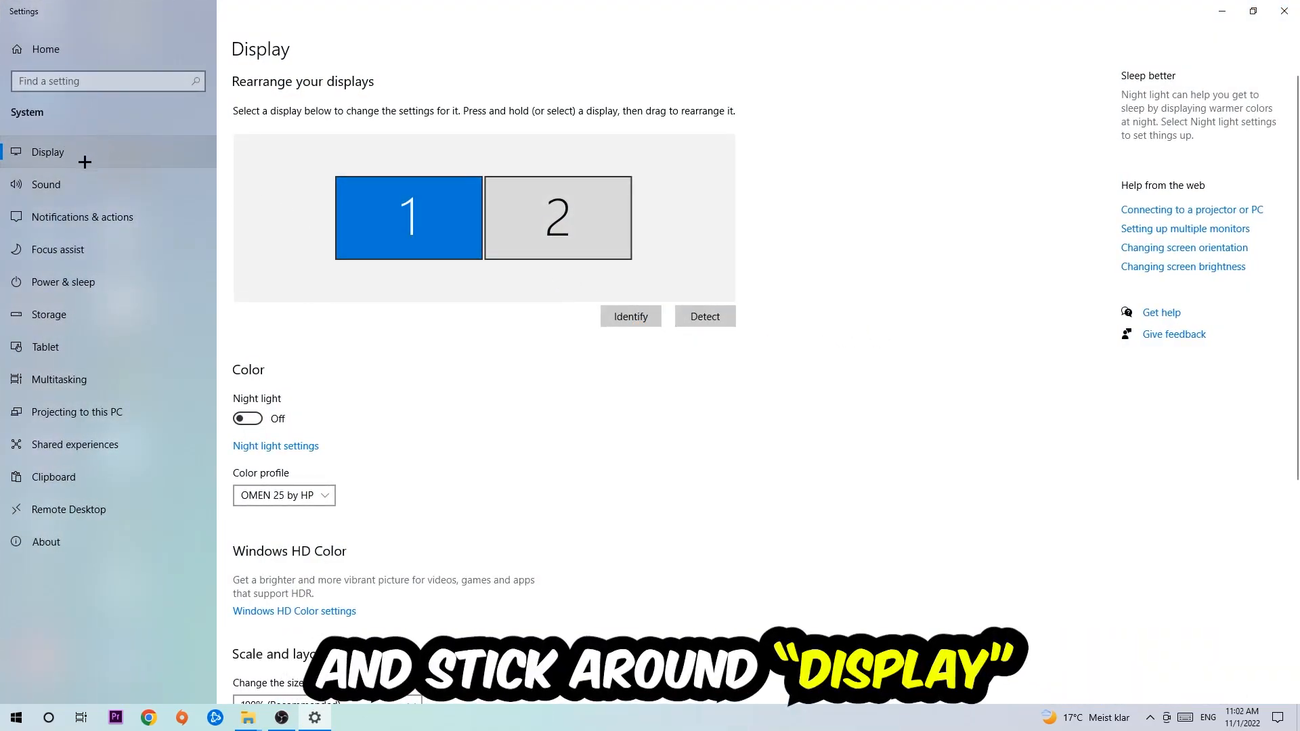
mouse_move(314, 140)
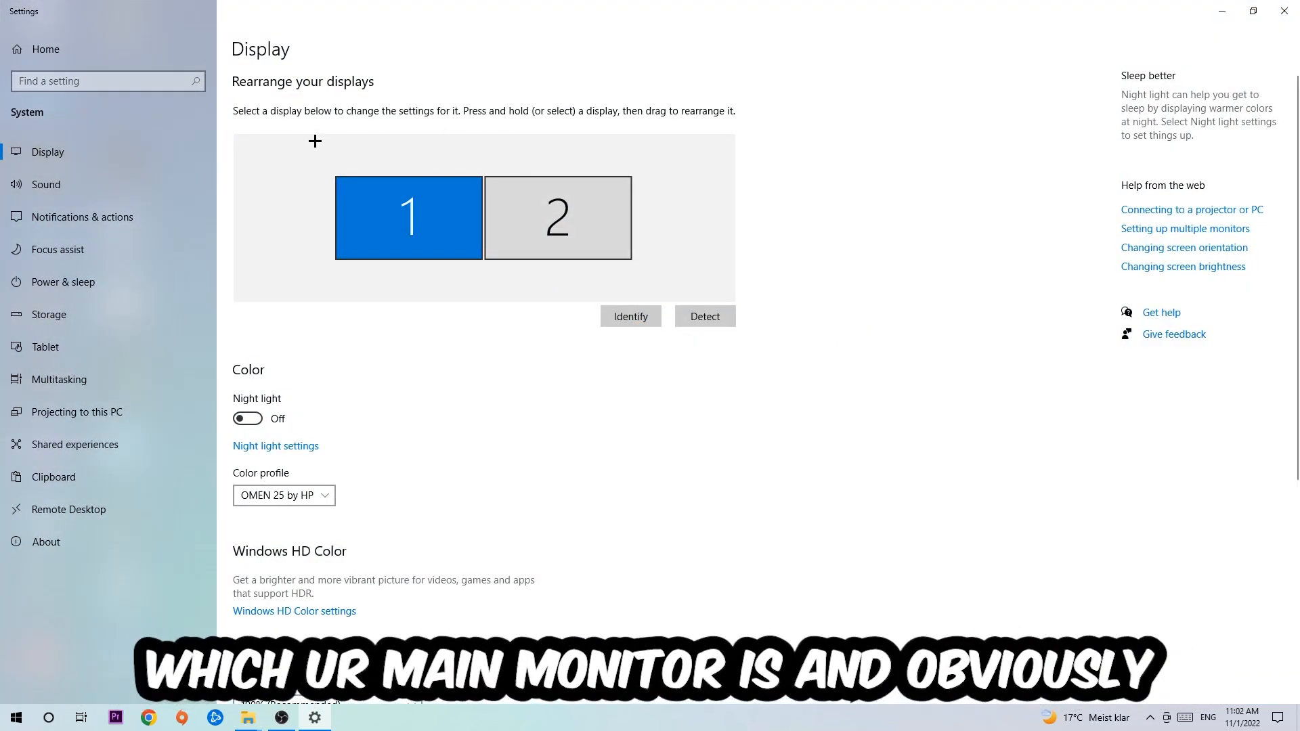
mouse_move(554, 361)
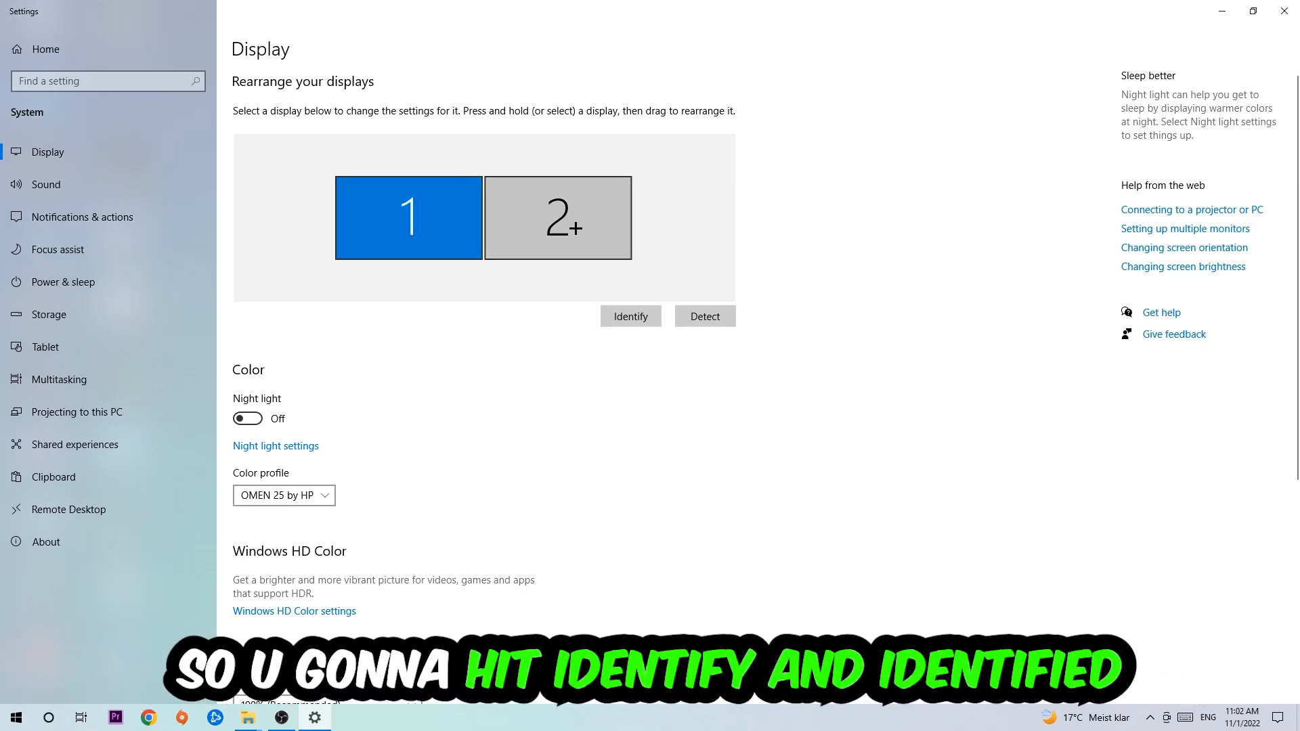
scroll("down", 3)
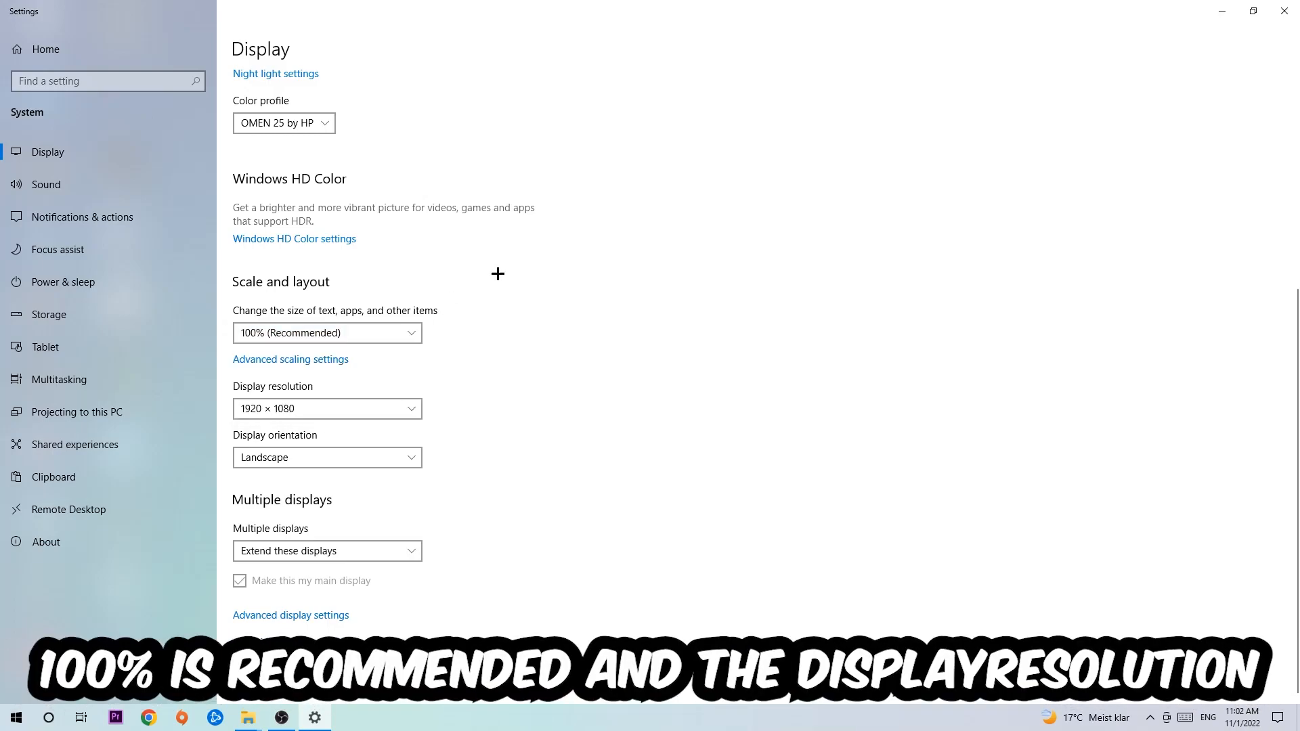
mouse_move(483, 334)
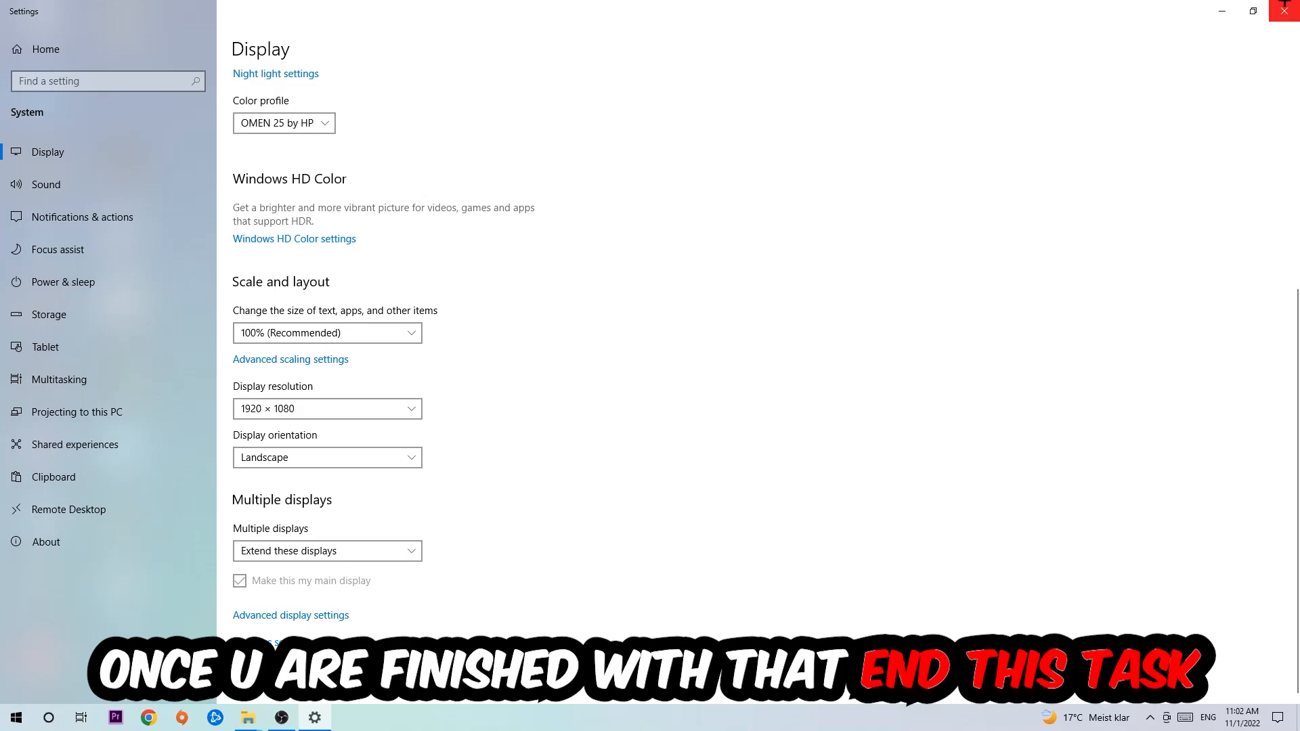
left_click(1284, 10)
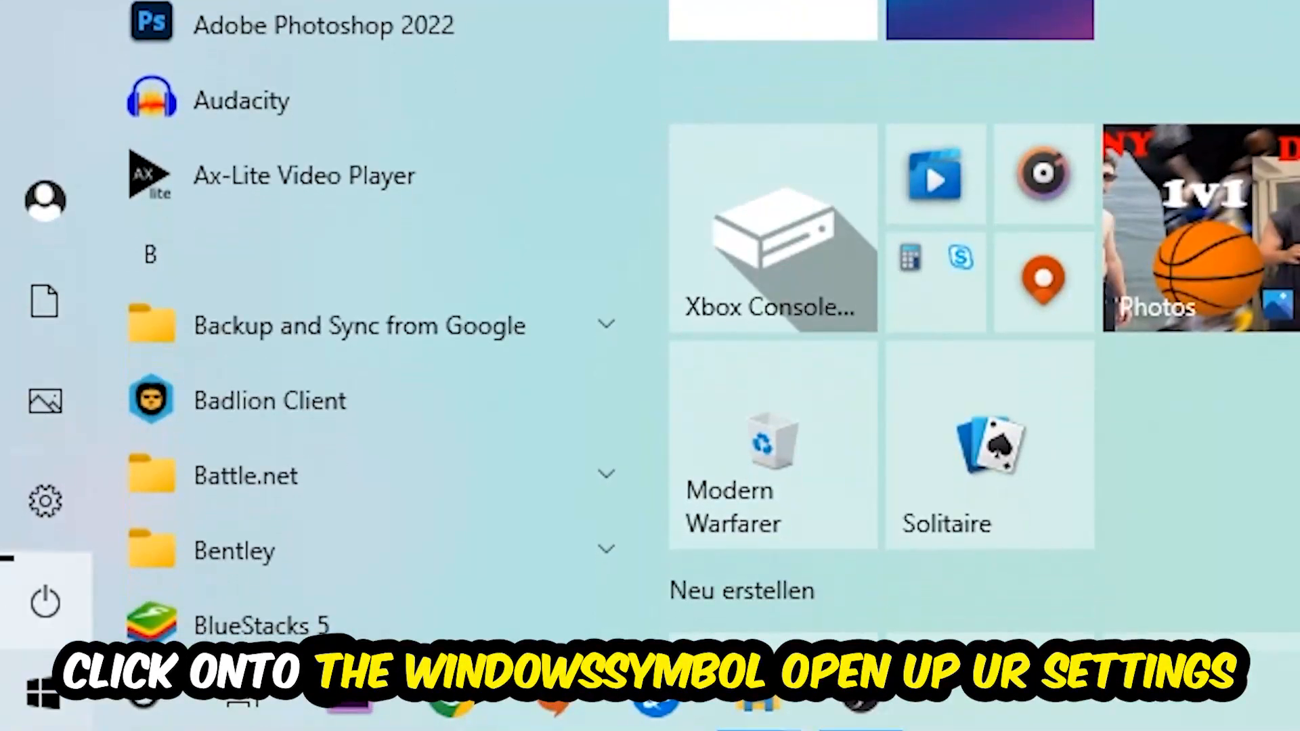
- Go through Start > Settings > Update & Security to Windows Update, see it's up to date, and close Settings
left_click(45, 499)
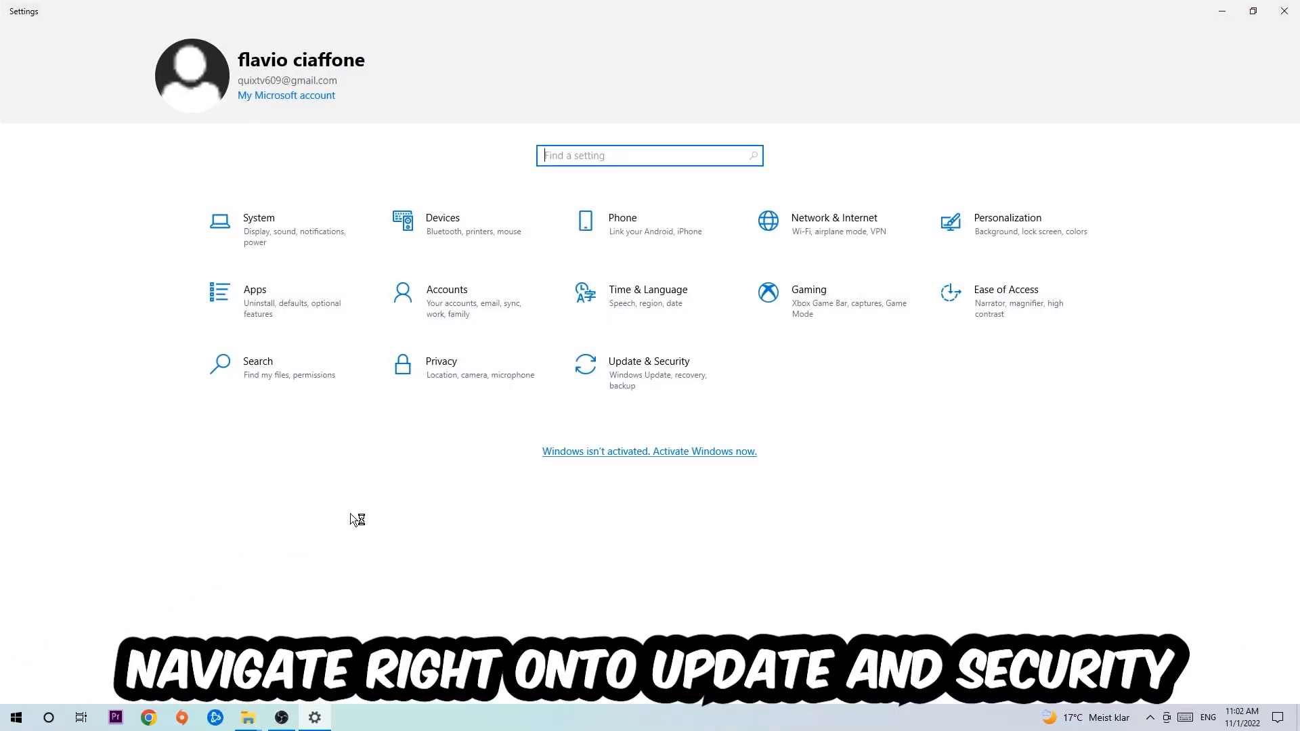
left_click(648, 360)
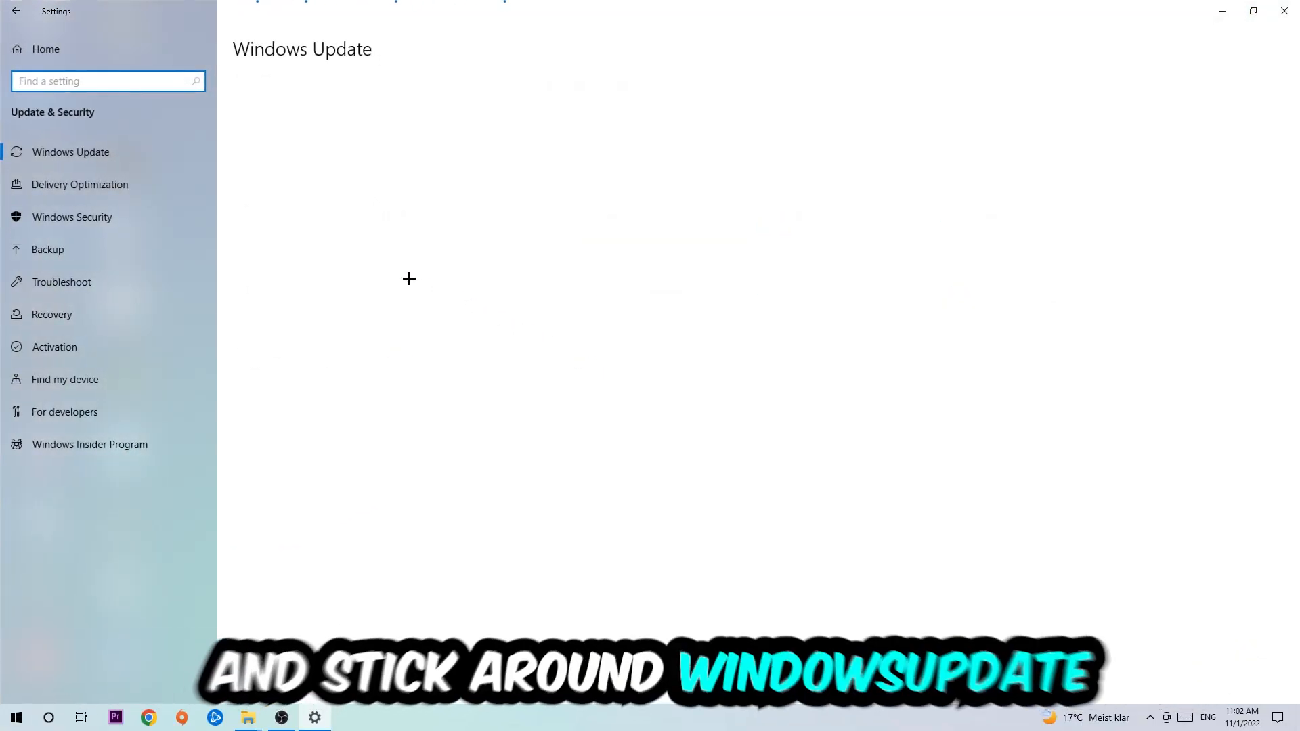
left_click(71, 152)
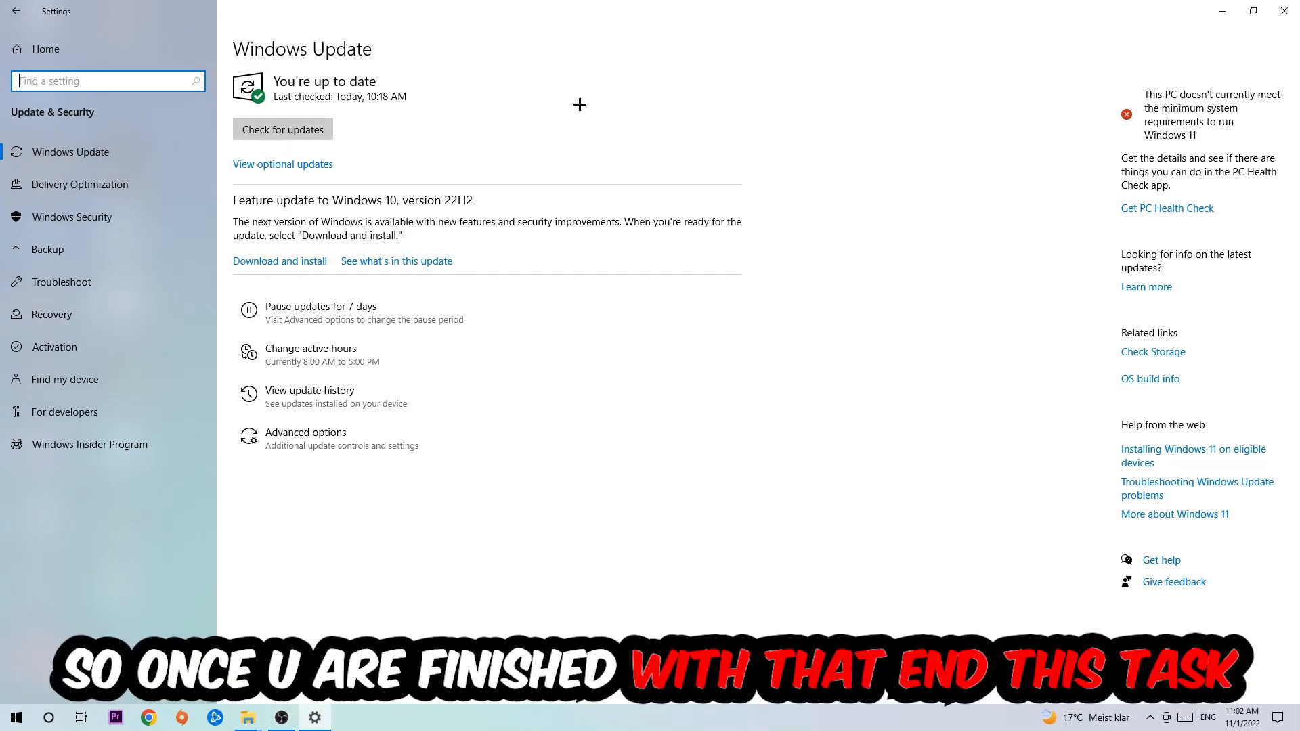
left_click(1284, 11)
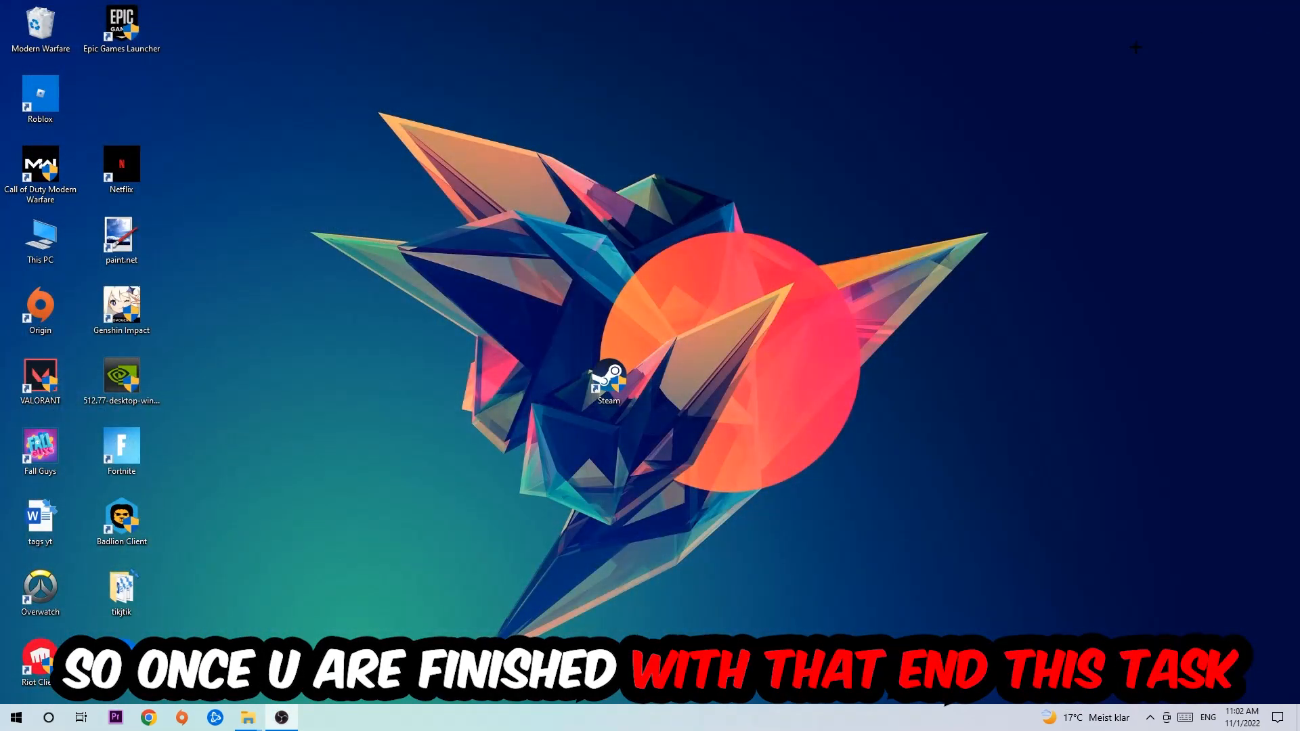